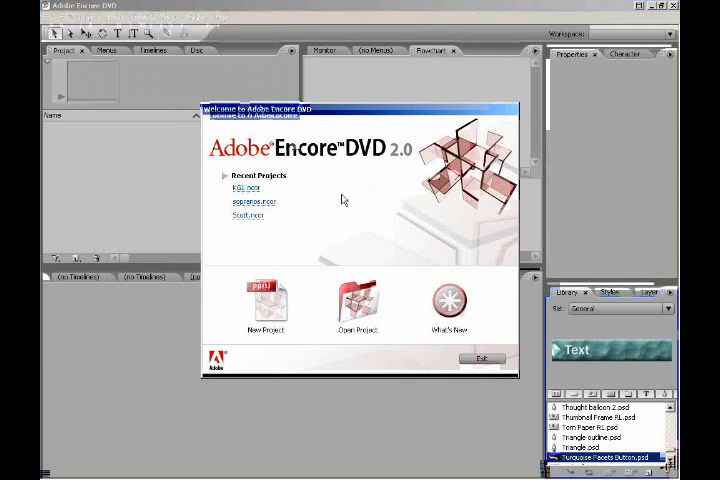
- Start a new DVD project from the welcome screen and begin Import as Asset
click(356, 300)
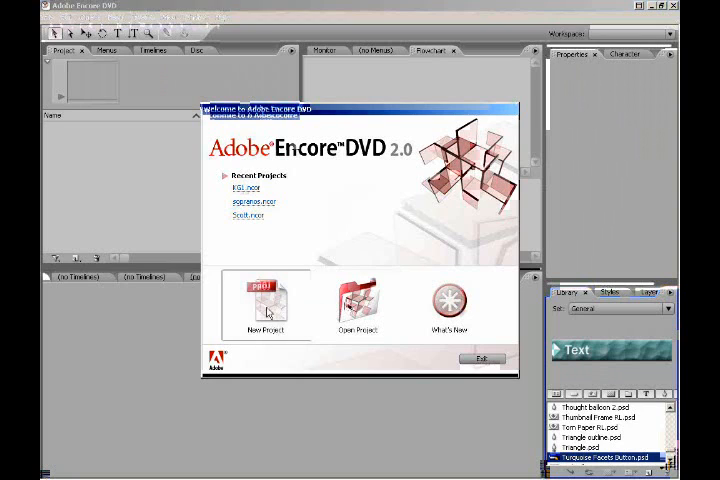
click(264, 300)
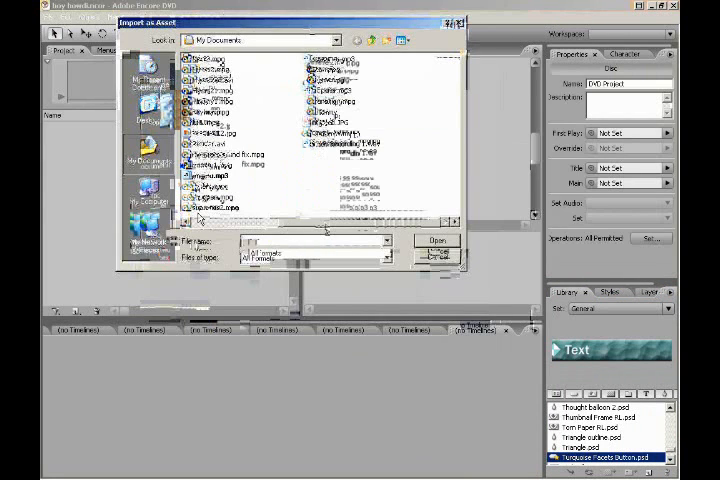
- Import the sopranos1.mpg opener video into the project as an asset
click(436, 240)
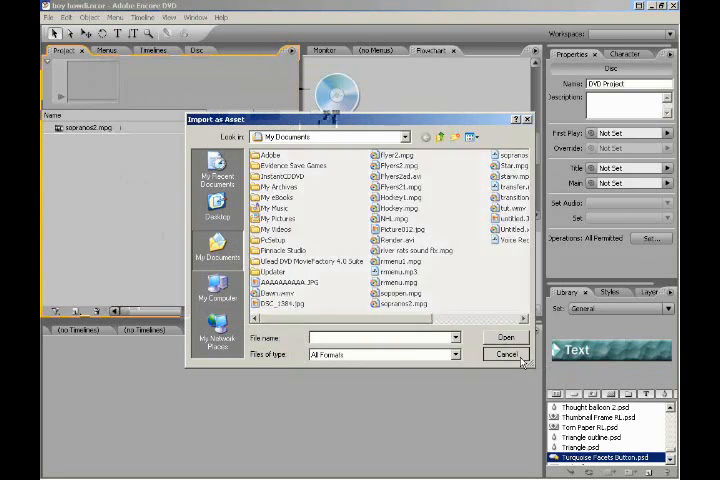
click(506, 354)
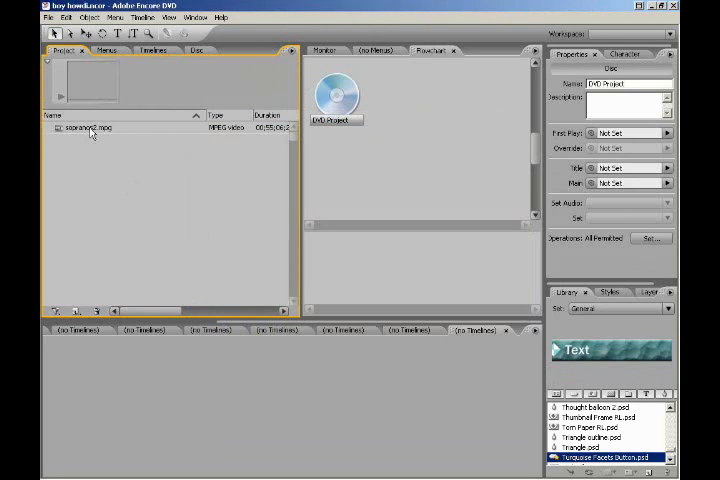
- Create a new timeline from the opener video, preview the footage, then show the Disc properties
right_click(90, 128)
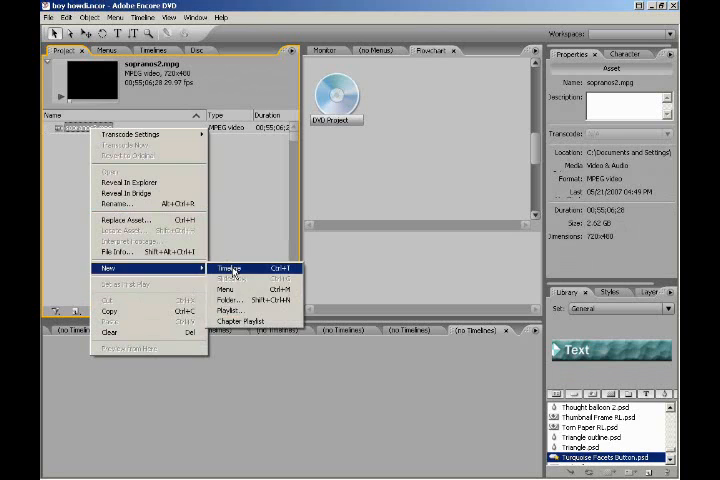
click(244, 268)
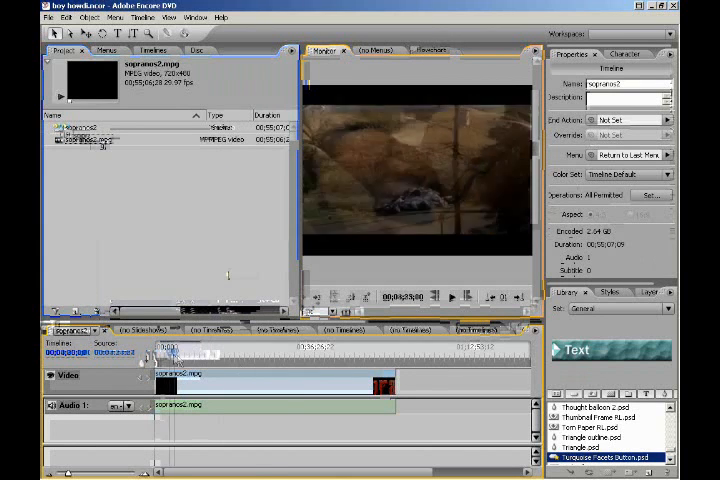
drag(168, 354, 264, 354)
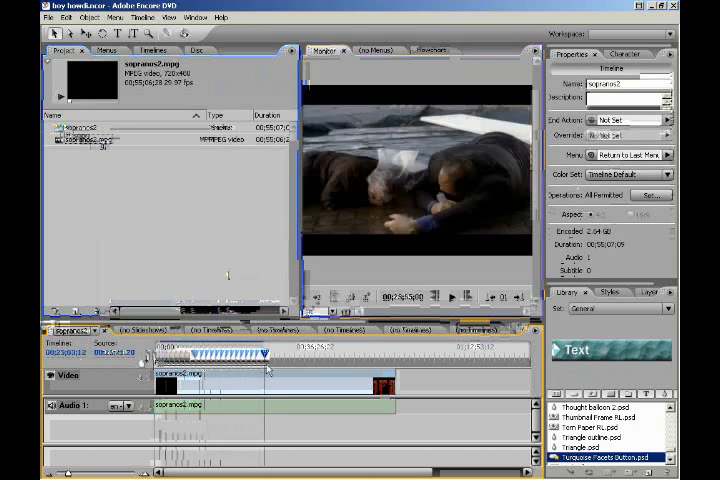
drag(270, 352, 336, 352)
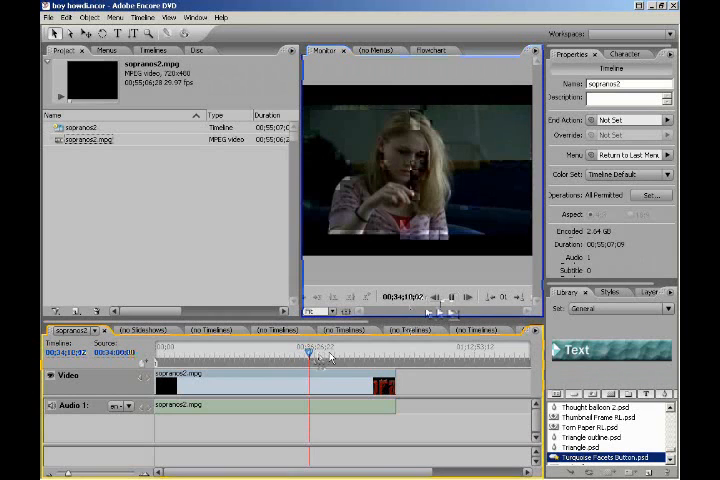
click(452, 296)
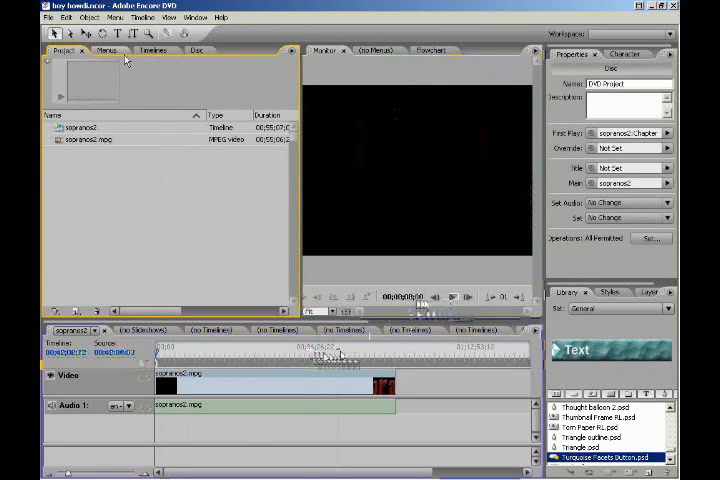
- Import the gun Photoshop file as a new menu
click(106, 52)
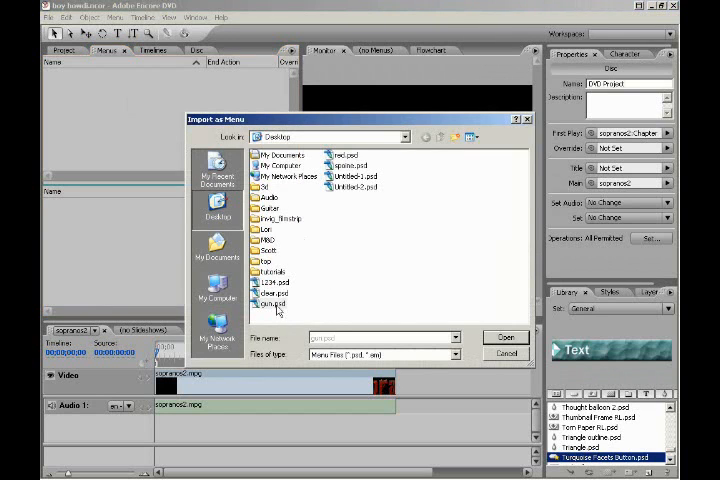
click(506, 336)
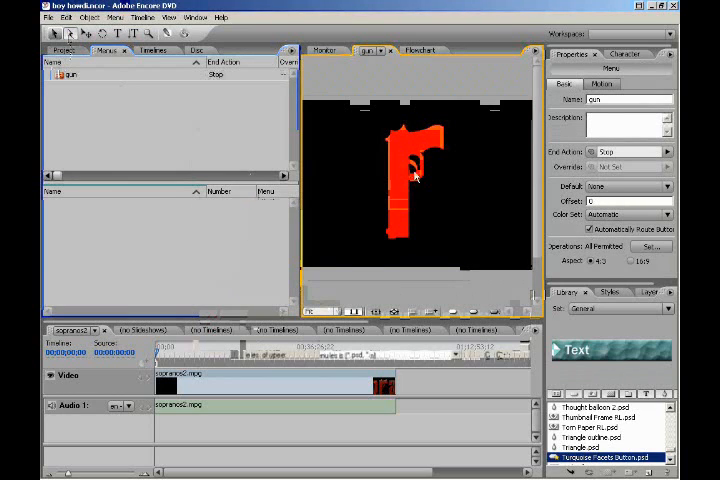
- Select the red gun graphic in the Menu Editor to convert it to a button
click(410, 180)
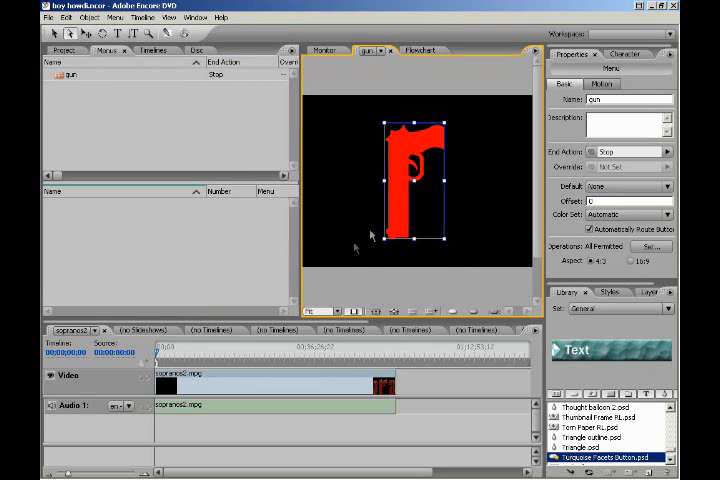
mouse_move(428, 198)
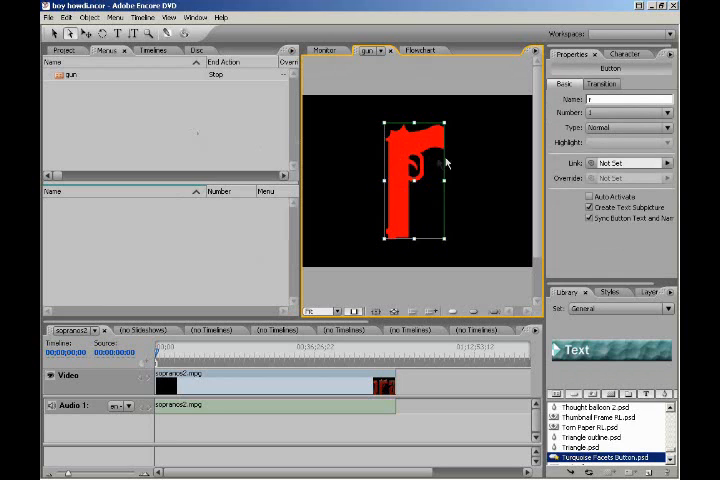
mouse_move(610, 240)
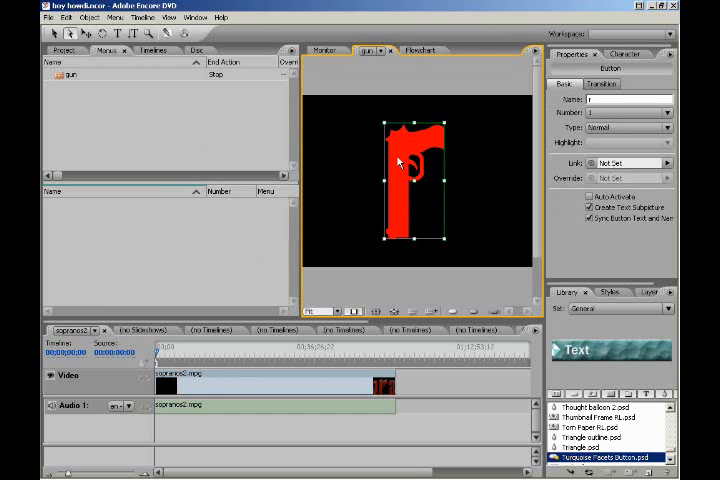
mouse_move(468, 196)
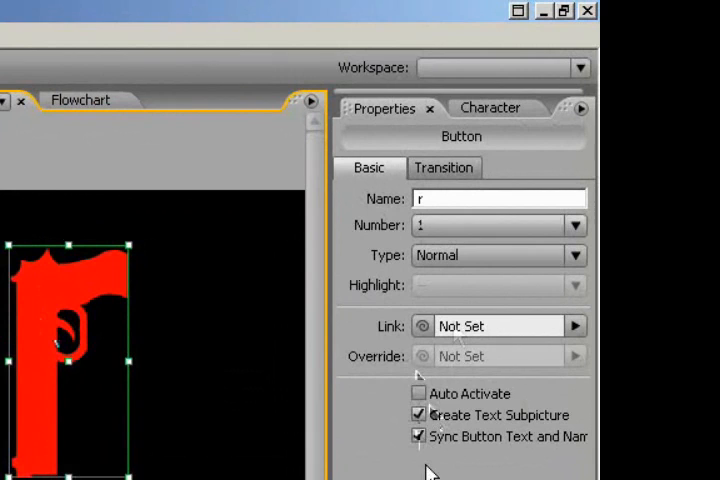
mouse_move(420, 436)
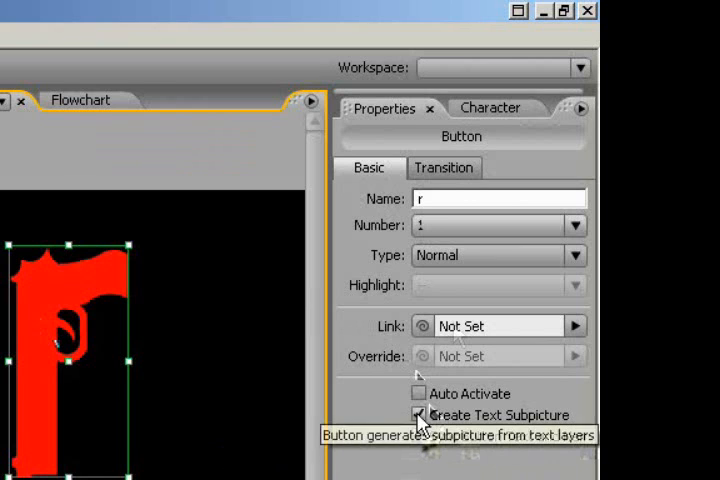
click(420, 414)
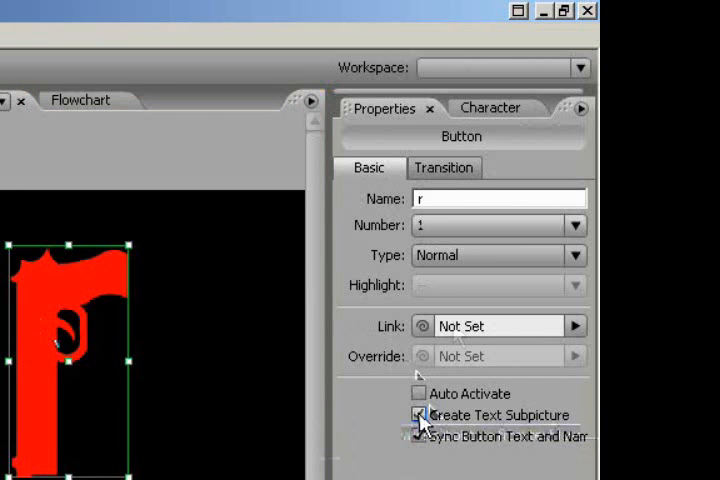
click(418, 436)
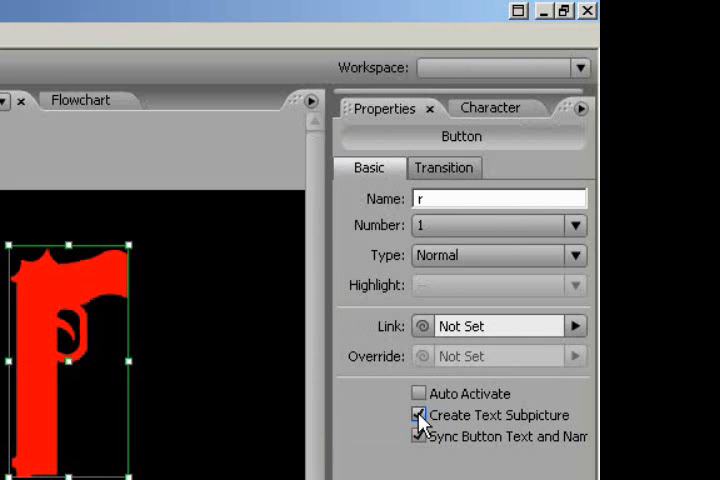
click(420, 414)
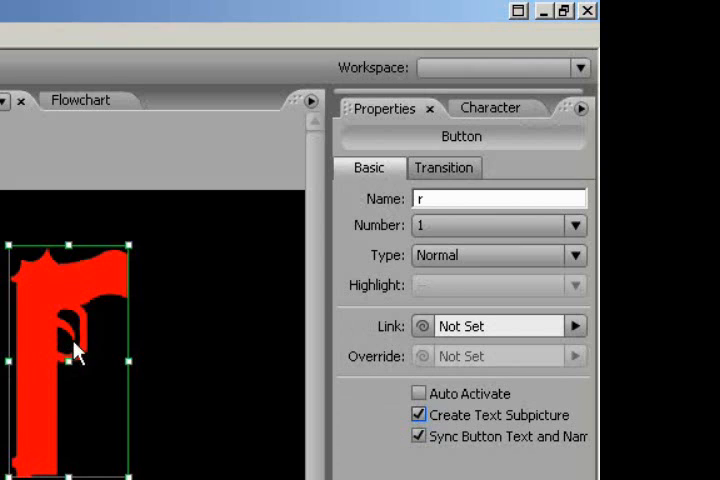
mouse_move(80, 356)
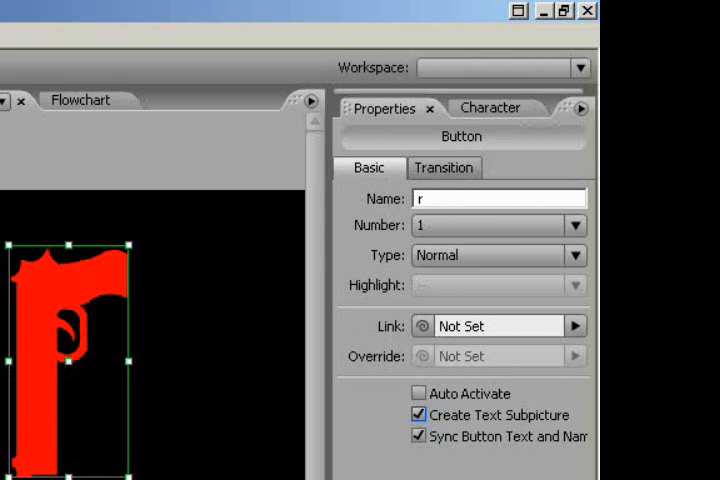
mouse_move(420, 416)
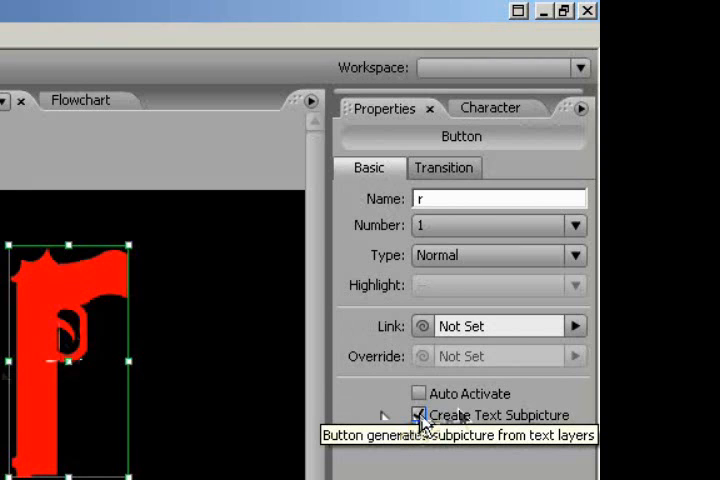
click(420, 416)
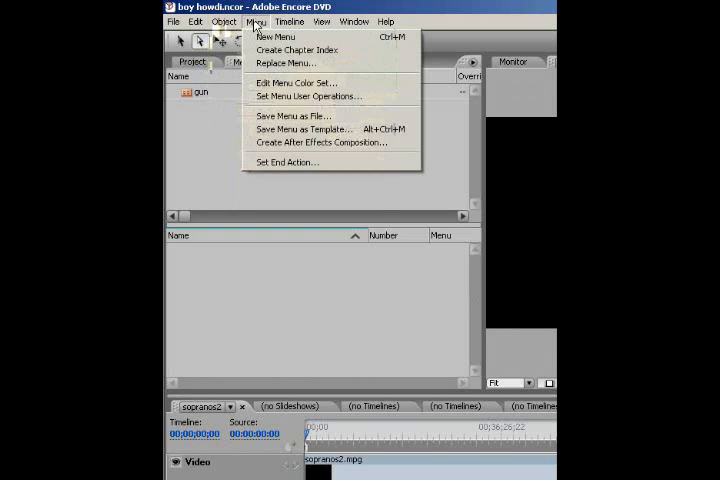
mouse_move(296, 84)
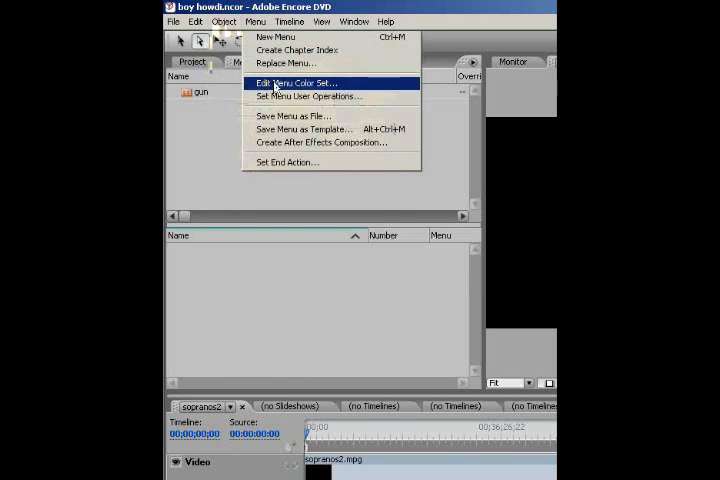
- Change the gun menu's Color Set from Automatic to Menu Default and confirm
click(296, 84)
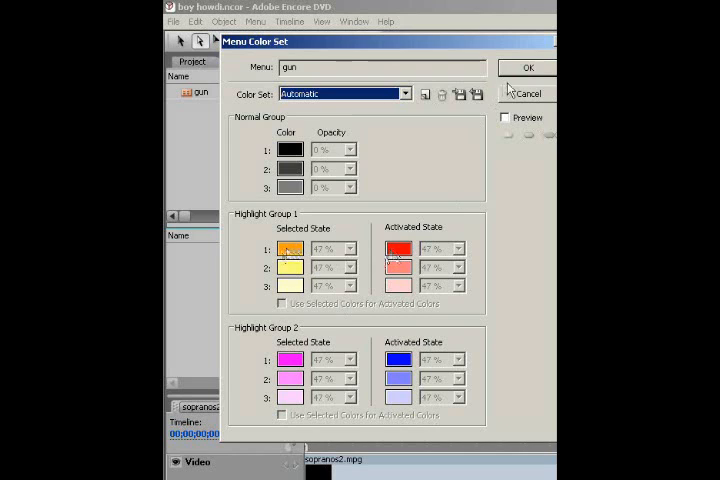
mouse_move(364, 236)
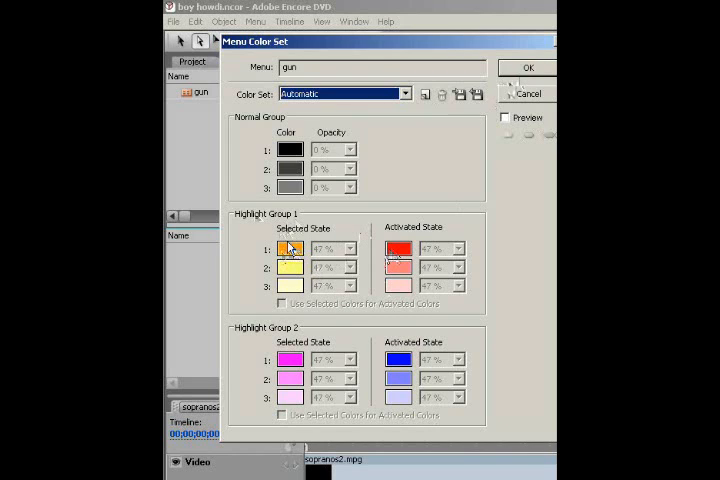
click(404, 92)
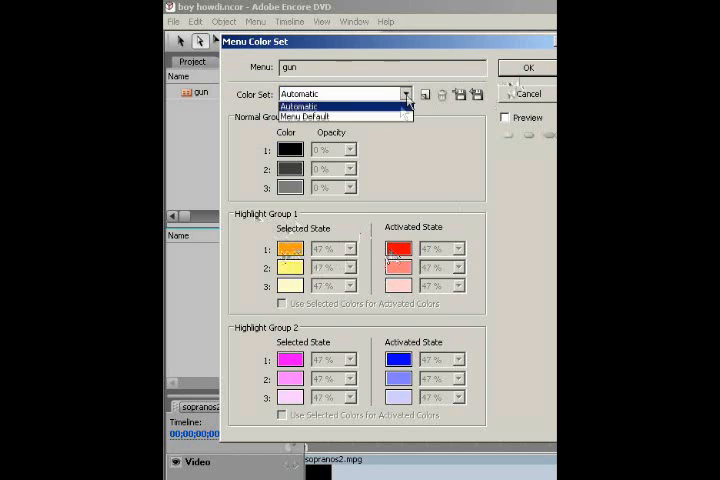
click(340, 116)
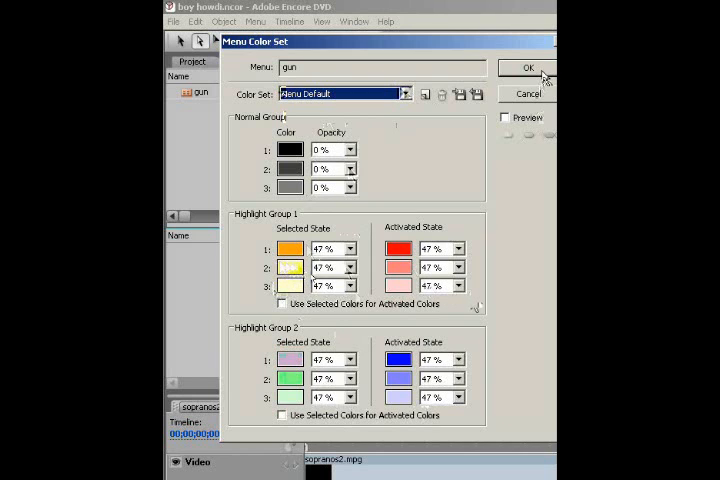
click(528, 68)
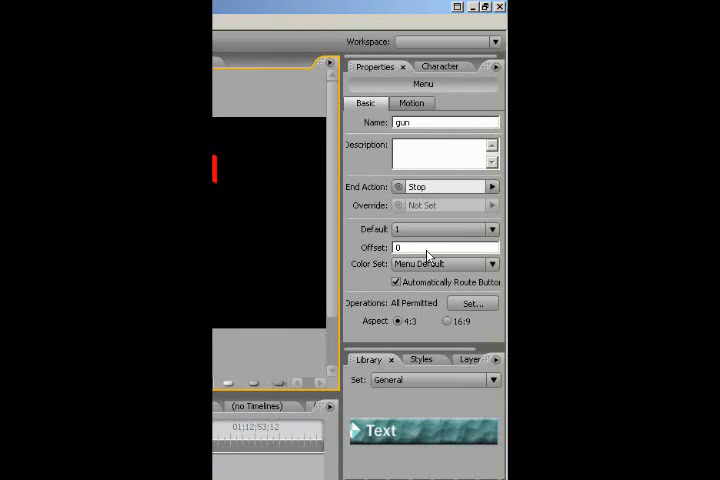
- Review the menu's Color Set in Properties and close User Operations unchanged
click(492, 264)
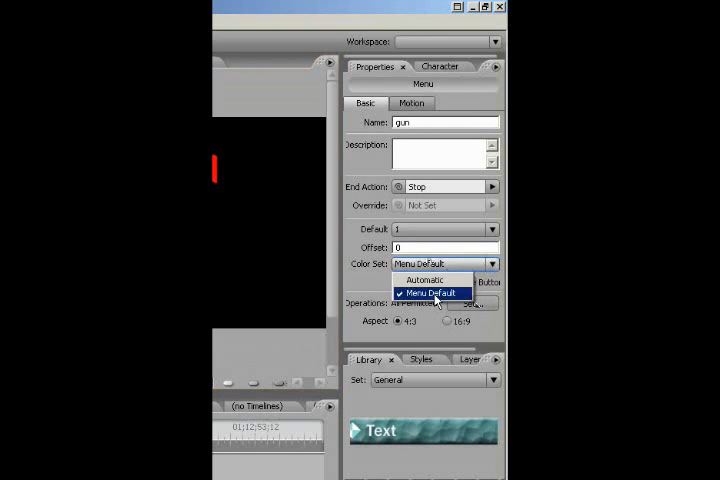
click(432, 292)
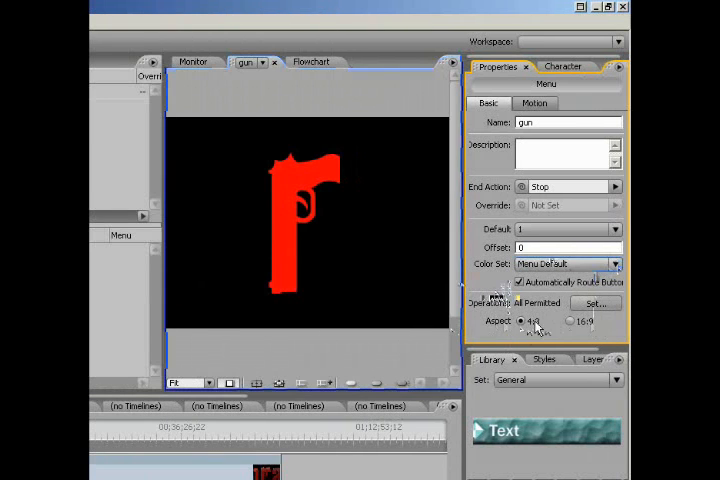
click(596, 304)
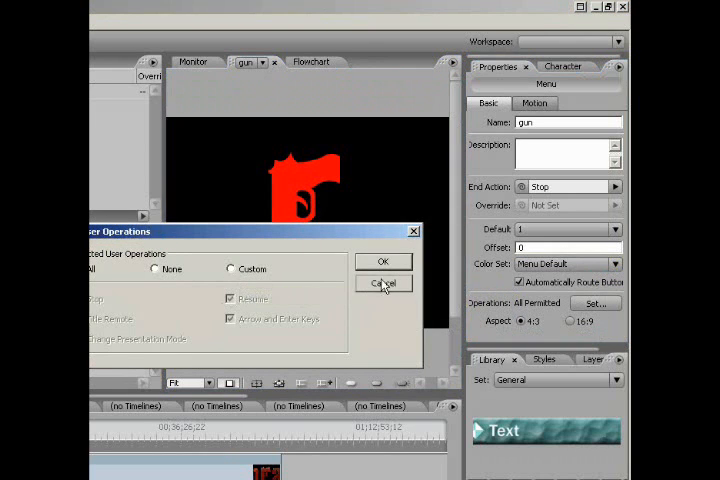
click(384, 284)
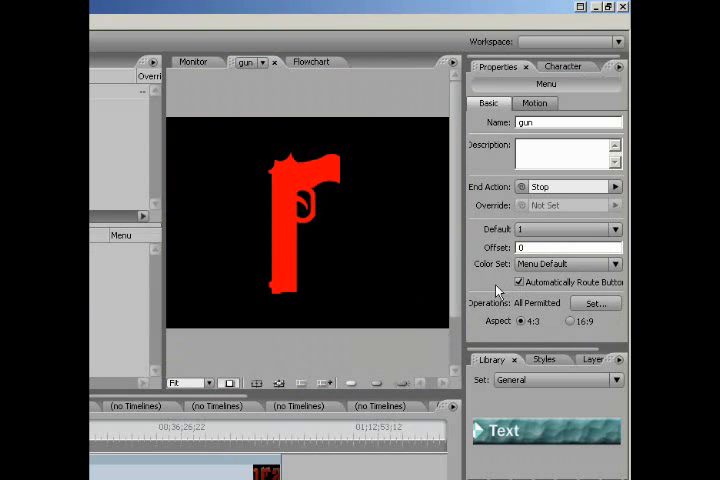
mouse_move(504, 232)
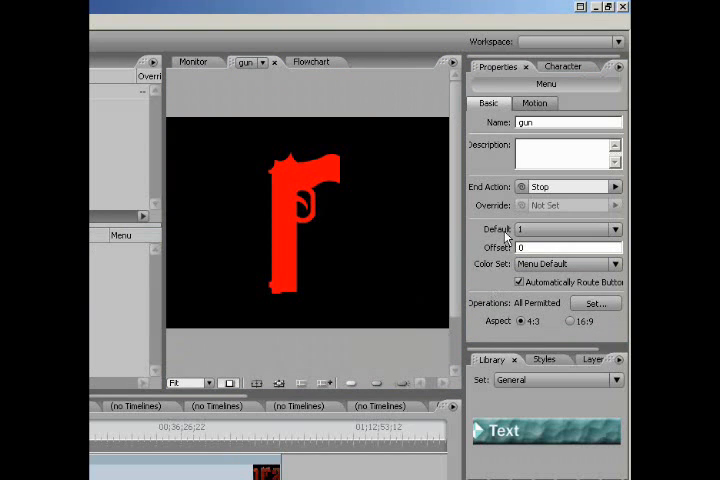
- Switch to the Project tab and import sopopen.mpg as an asset
click(304, 220)
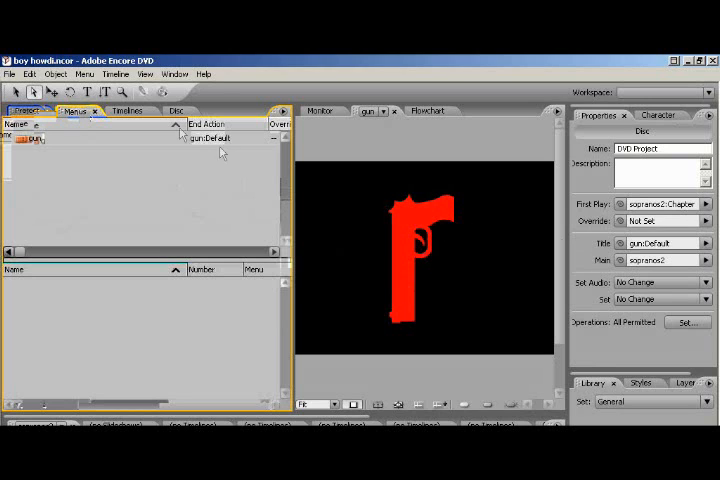
click(24, 110)
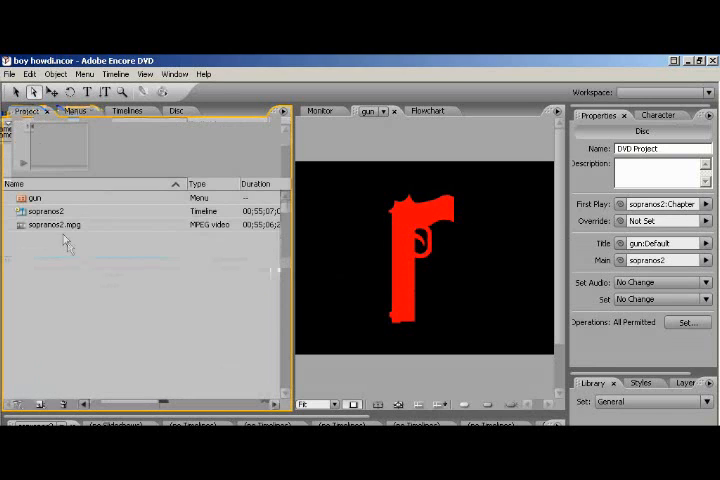
click(36, 196)
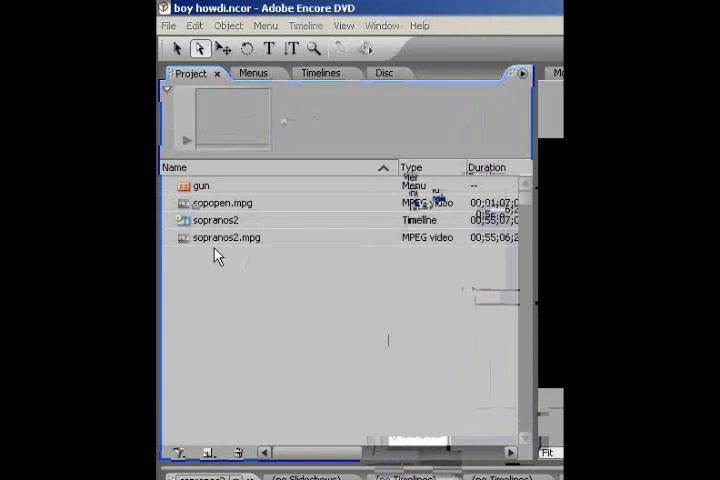
- Create a timeline from sopopen.mpg and preview the opener footage on it
right_click(220, 202)
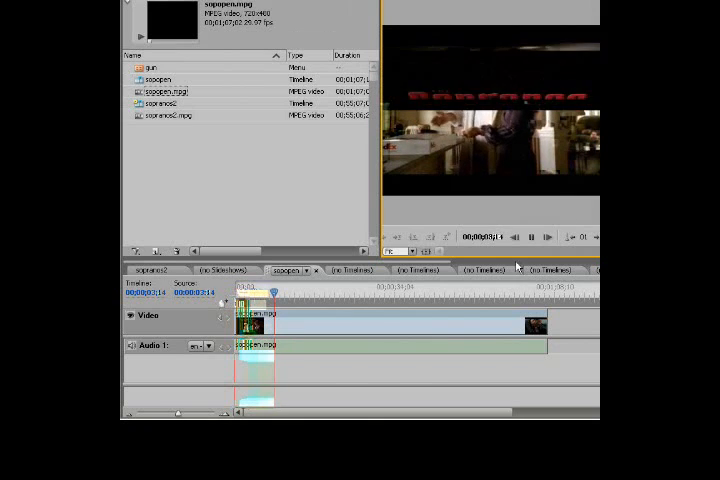
click(530, 236)
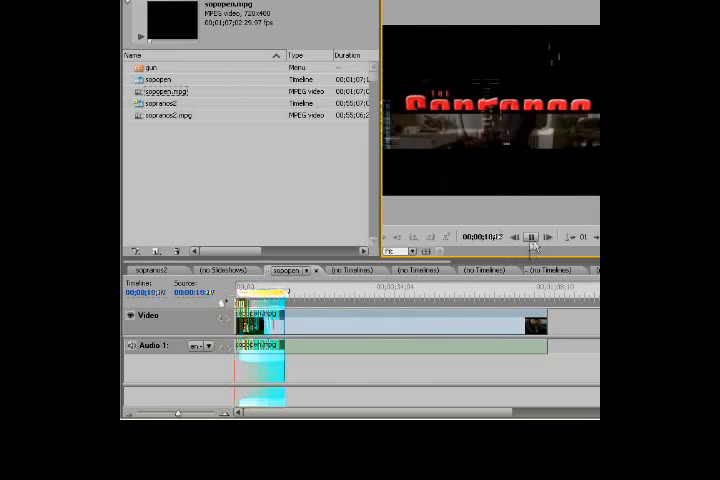
click(528, 236)
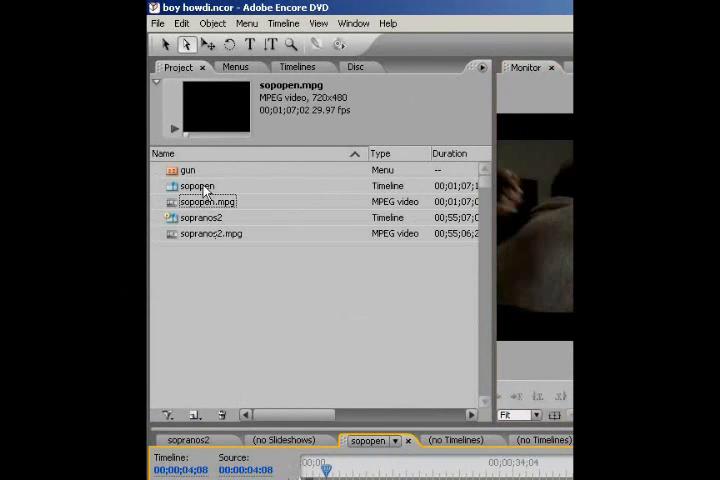
- Set the sopopen timeline as the disc's First Play
right_click(196, 186)
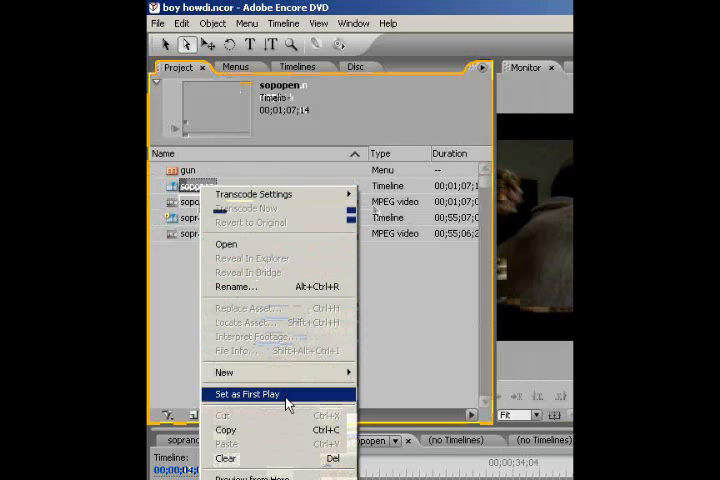
click(248, 394)
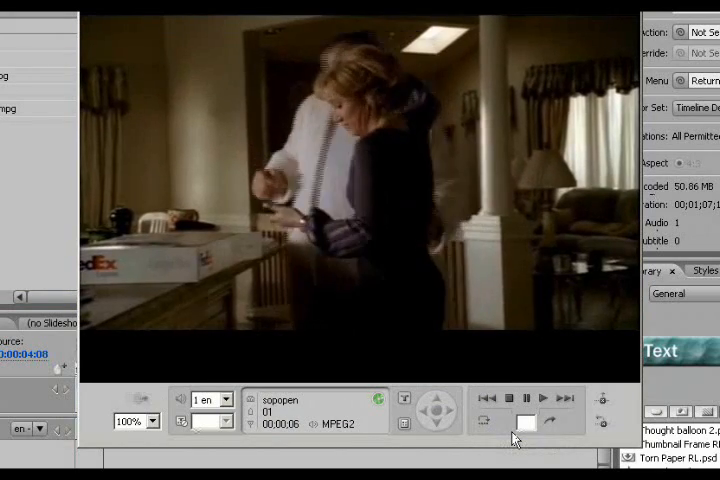
click(508, 398)
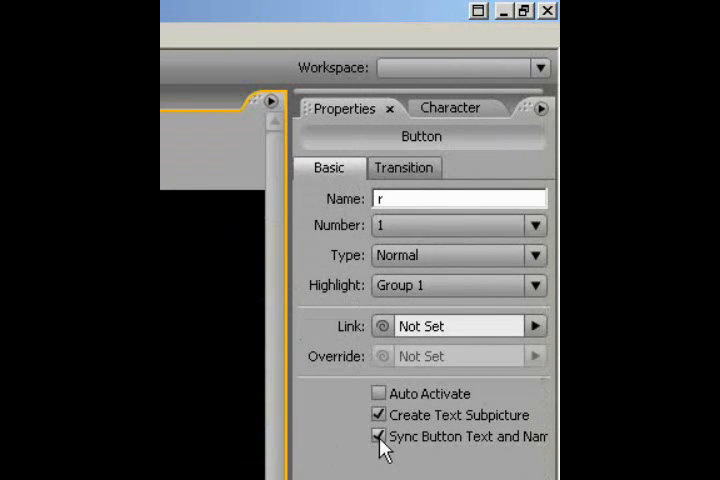
mouse_move(380, 436)
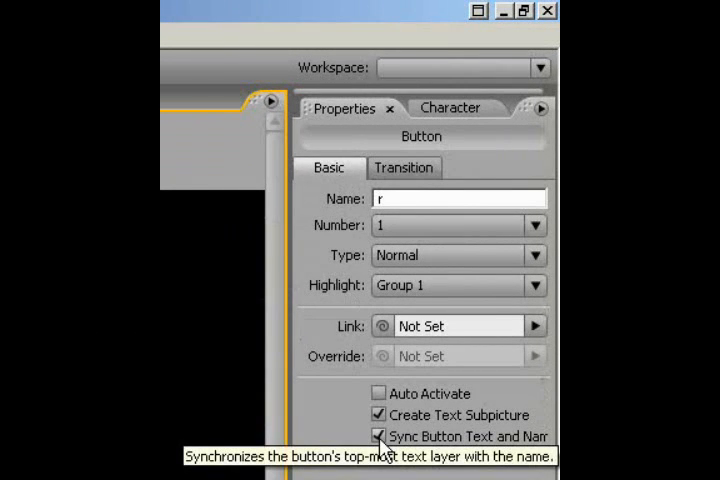
mouse_move(388, 420)
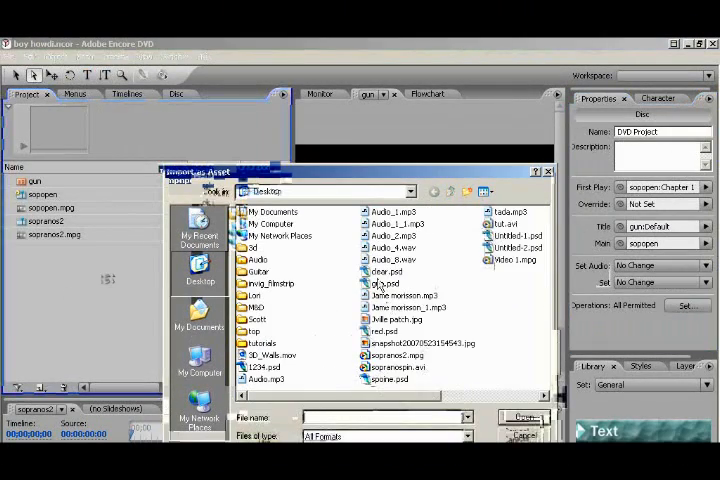
- Import transition.mpg and set it as the gun button's transition asset
click(200, 316)
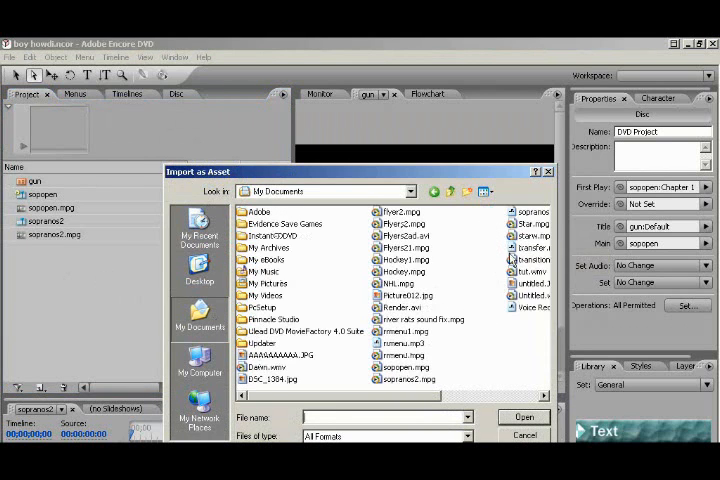
click(404, 260)
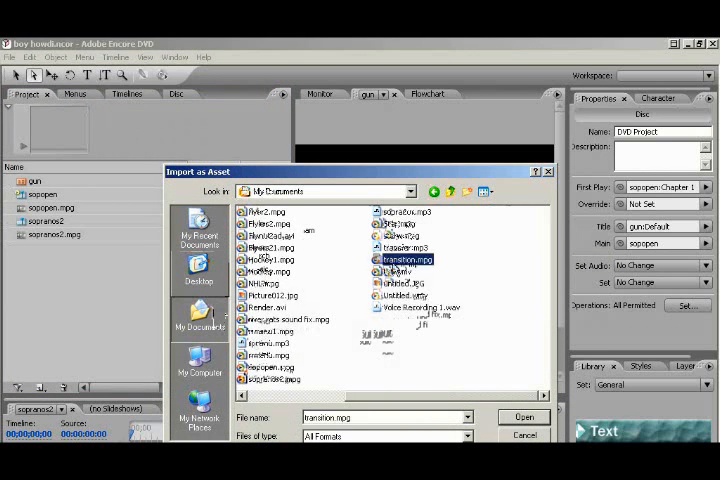
click(524, 416)
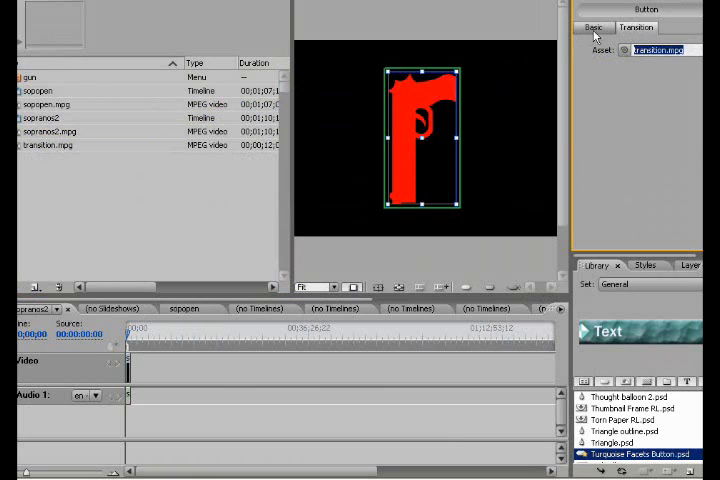
click(596, 28)
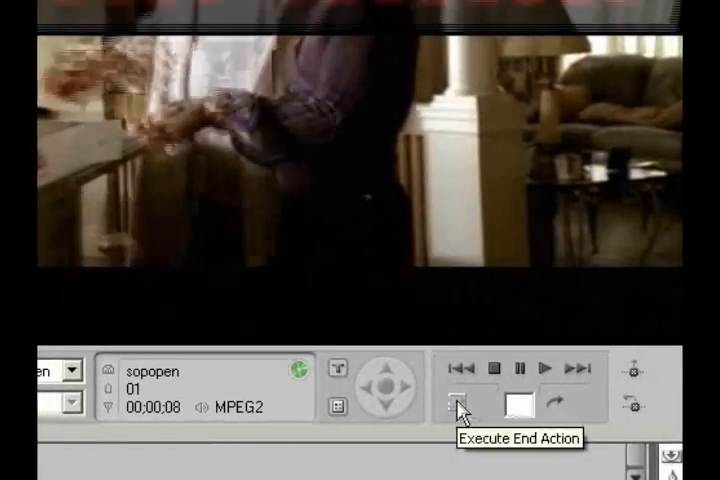
click(458, 404)
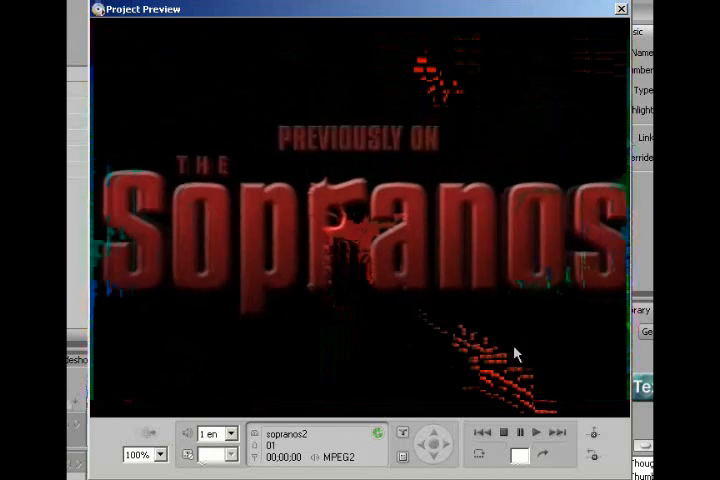
click(620, 8)
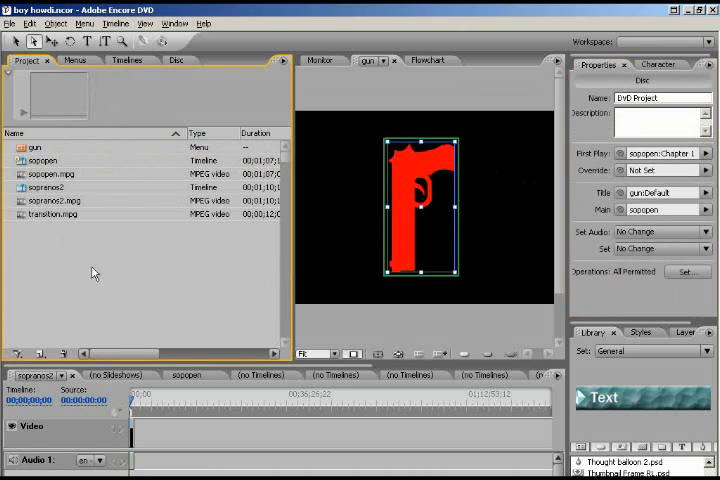
click(428, 60)
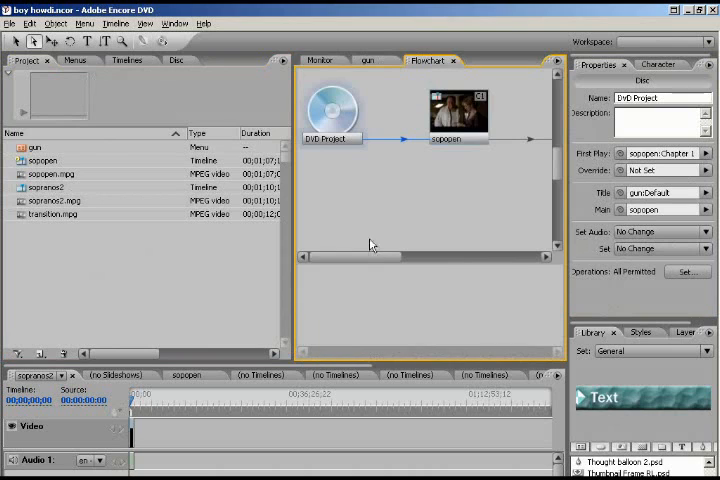
scroll(right, 3)
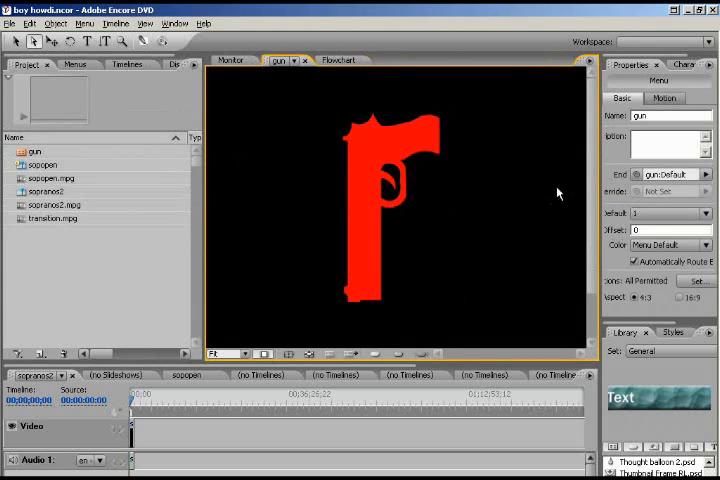
- Run Check Project from the File menu to scan for broken links and end actions
click(664, 98)
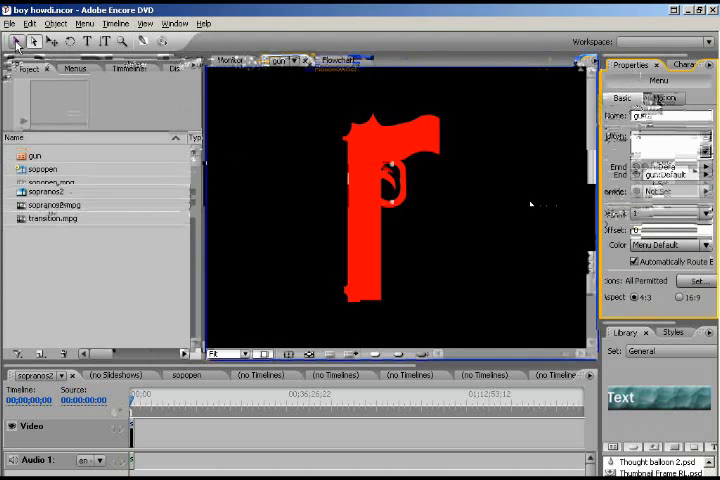
click(56, 24)
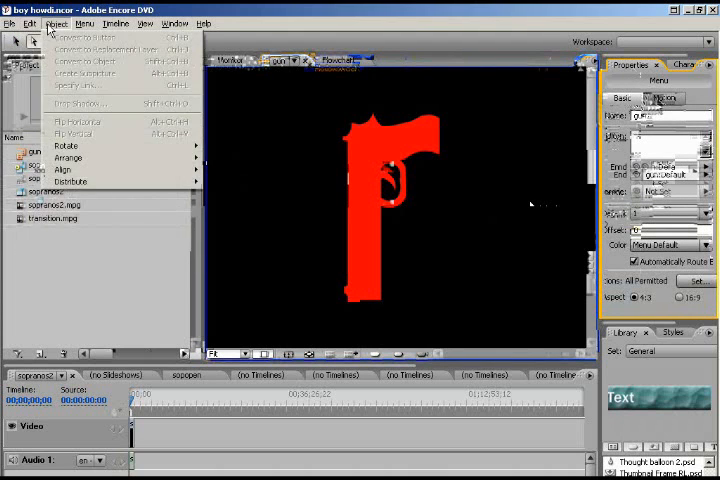
click(12, 24)
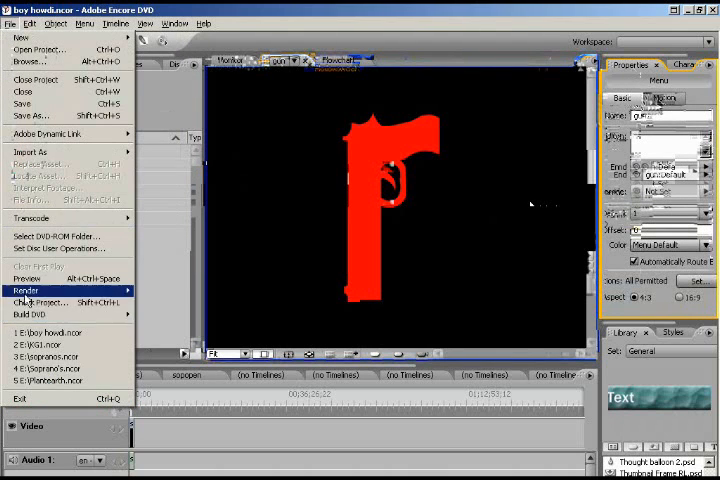
mouse_move(40, 302)
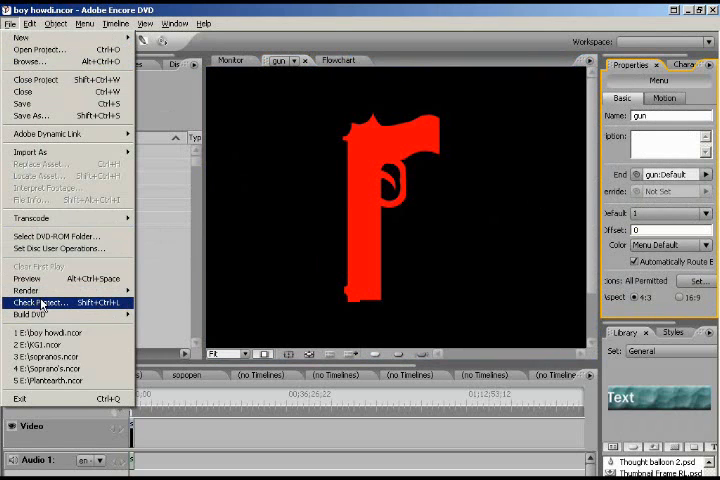
click(42, 302)
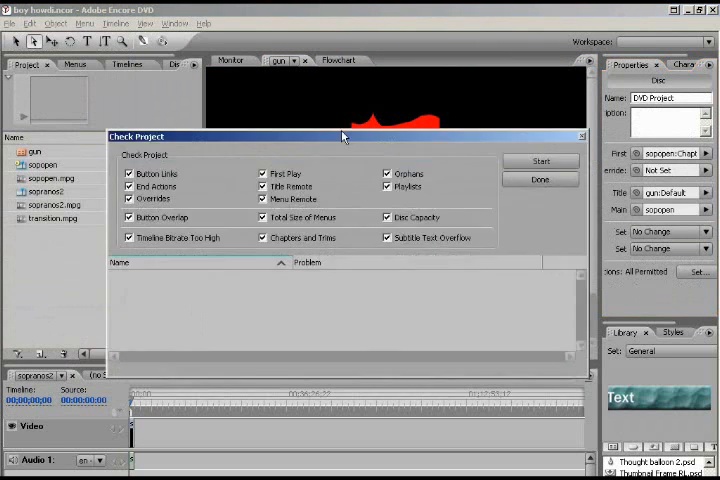
drag(344, 136, 330, 80)
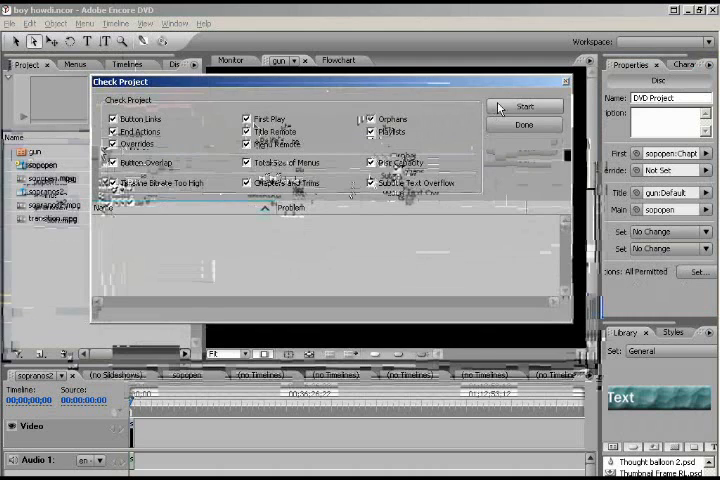
click(524, 106)
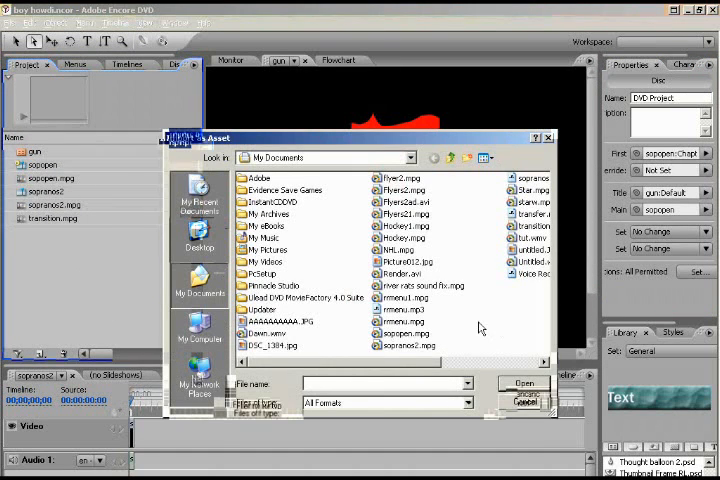
mouse_move(404, 344)
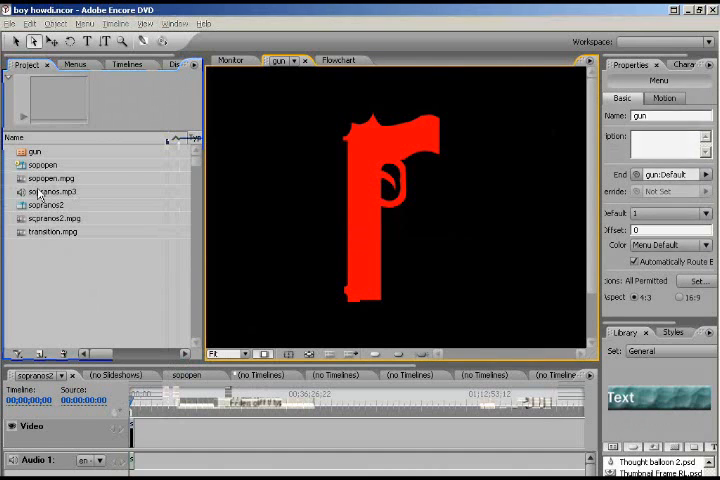
- Select the imported sopranos.mp3 as the gun menu's music and close the menu preview
click(56, 192)
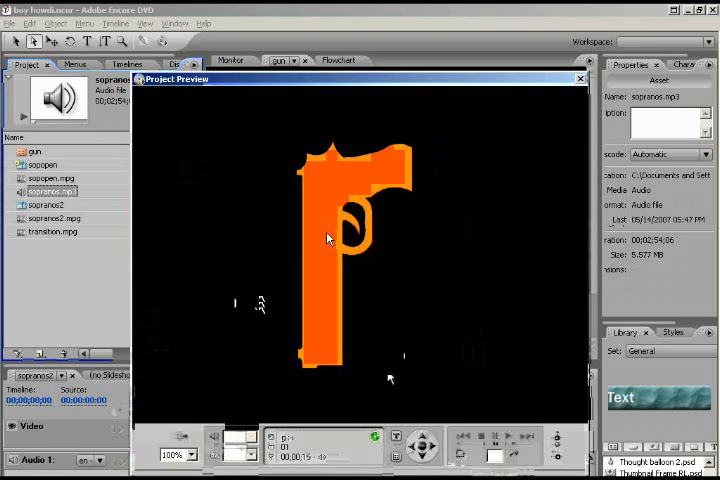
click(580, 80)
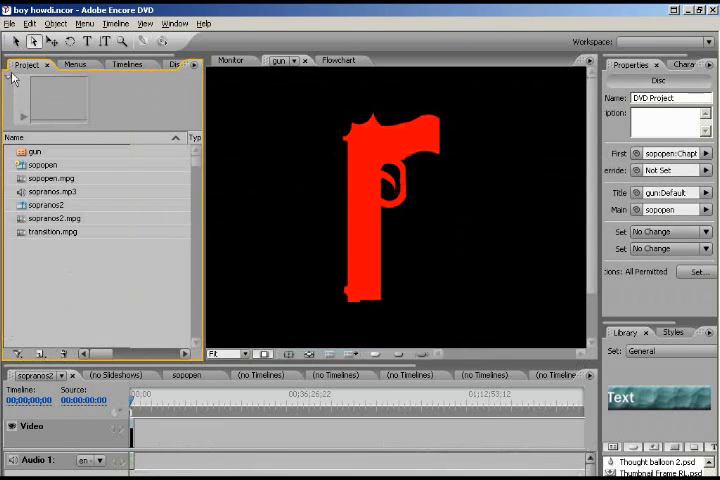
- In Build DVD, name the disc 'Sopranos 2' and browse for a different output folder
click(8, 24)
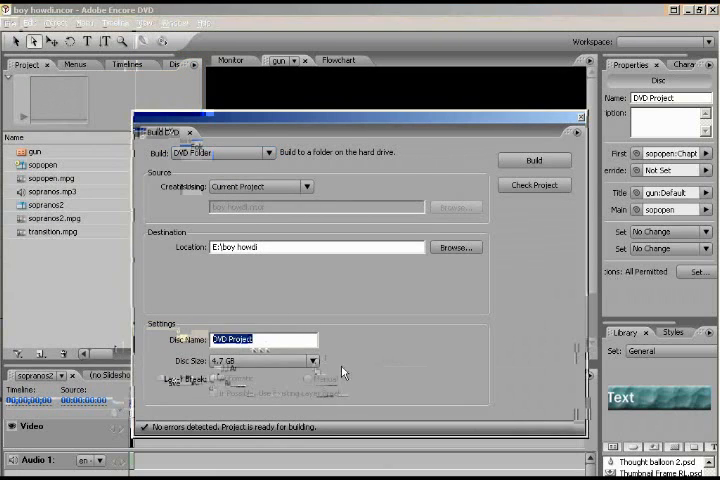
text(Sol)
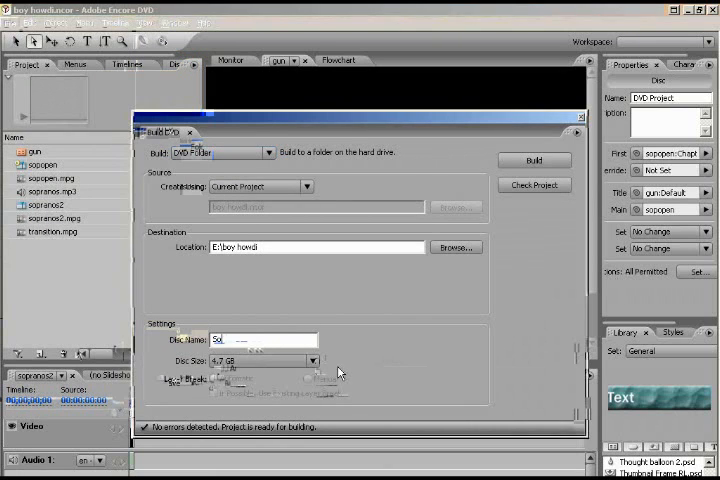
text(Sopranos 2)
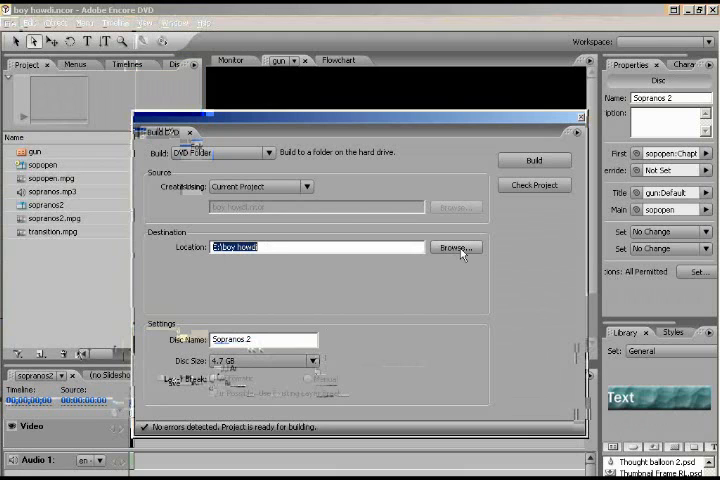
click(454, 246)
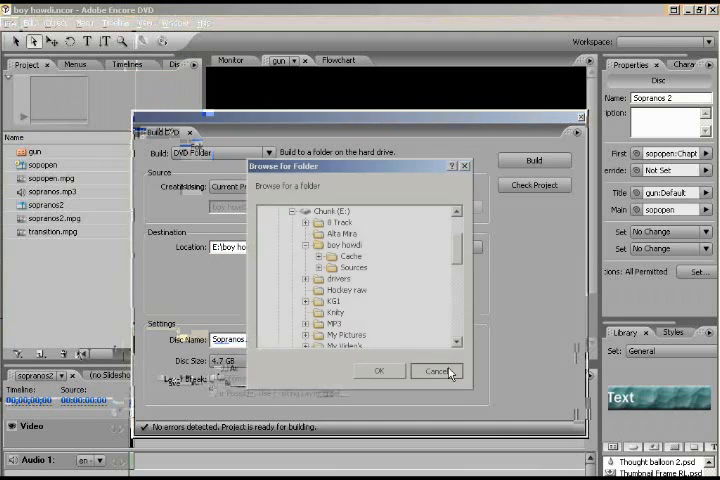